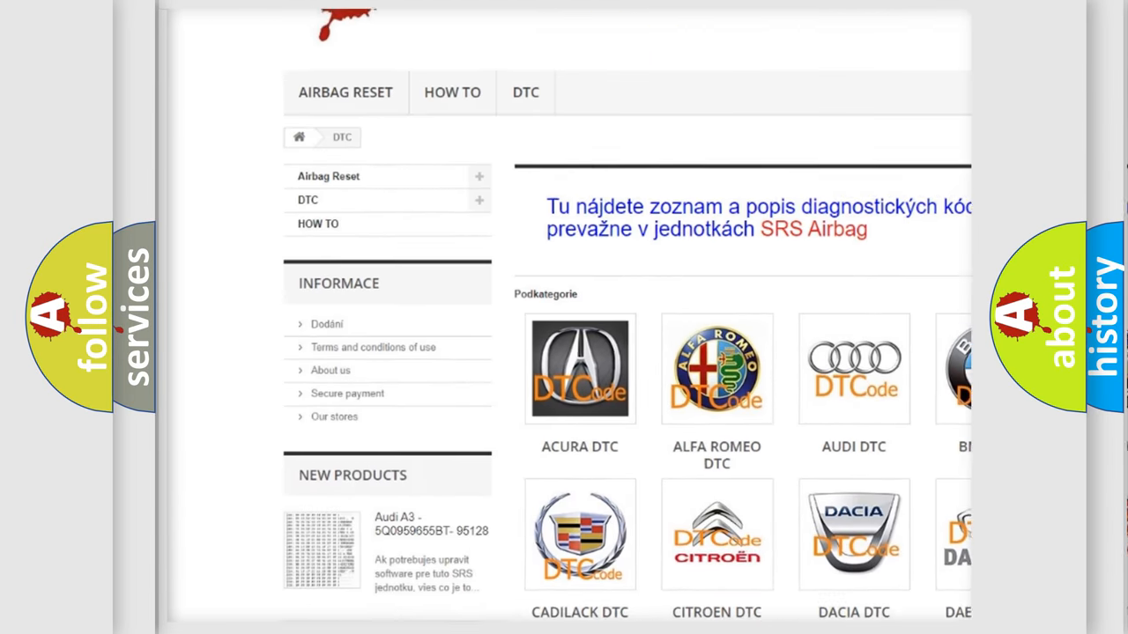
scroll(down, 3)
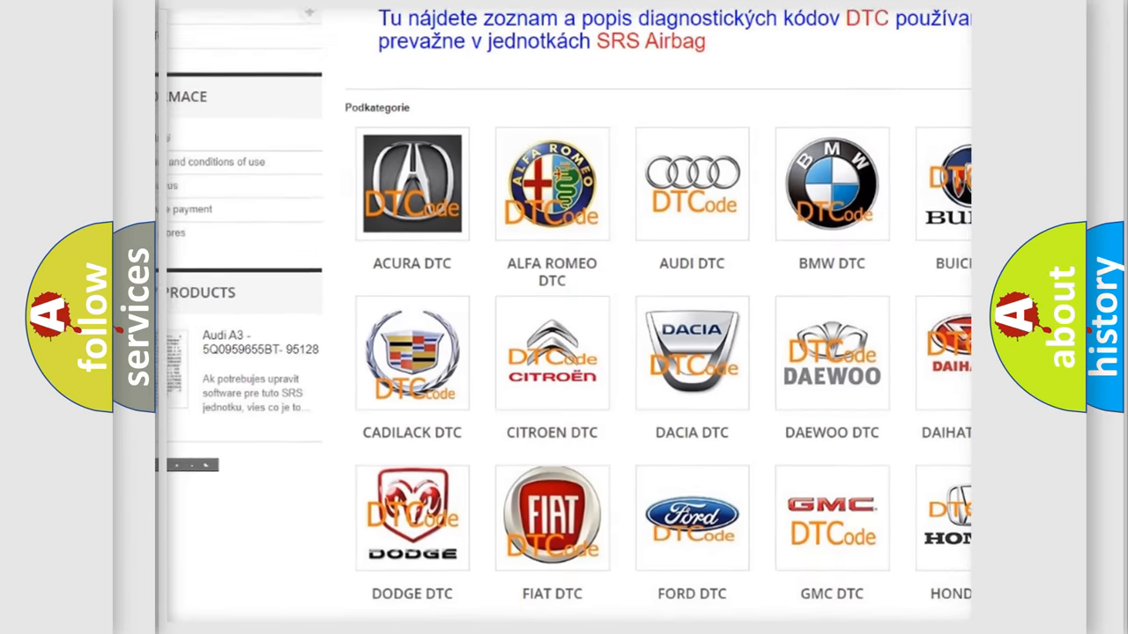